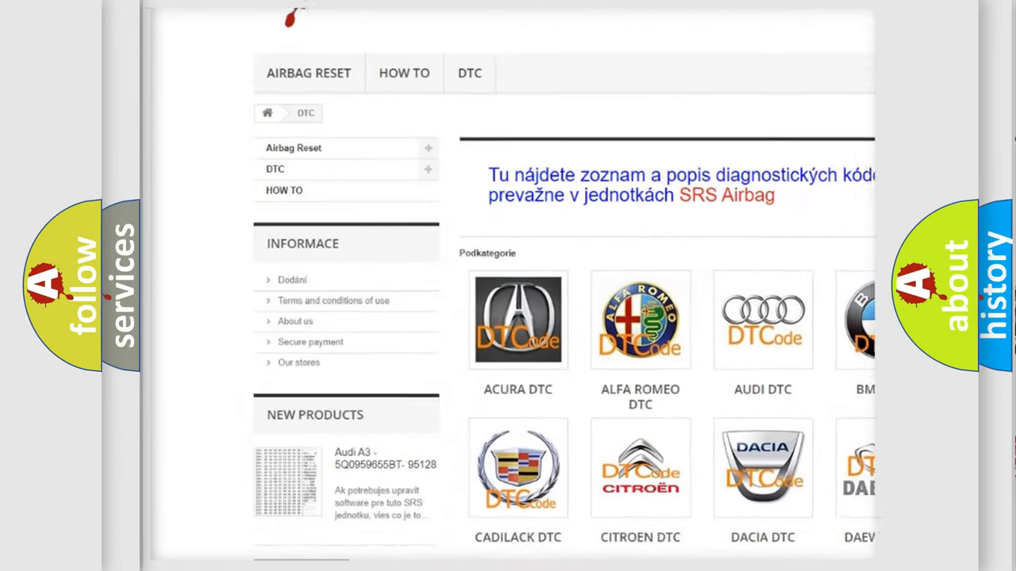
# - Scroll the DTC page down to reveal more brand tiles, including the Hyundai row
pyautogui.scroll(-3)
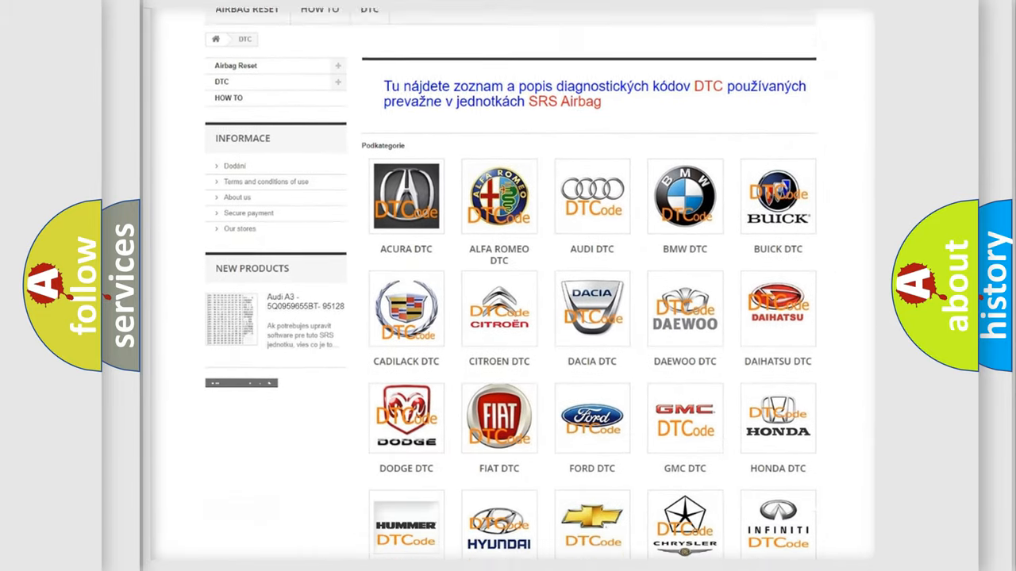
pyautogui.scroll(-3)
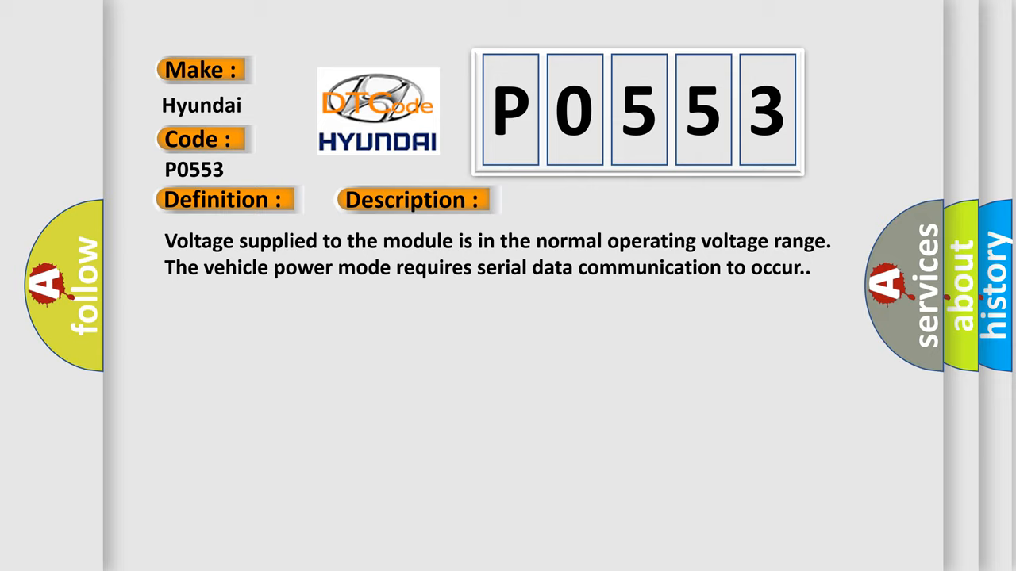
# - Advance the slide to show the cause: class 2 serial data circuit shorted high or low for about 3 seconds
pyautogui.click(584, 199)
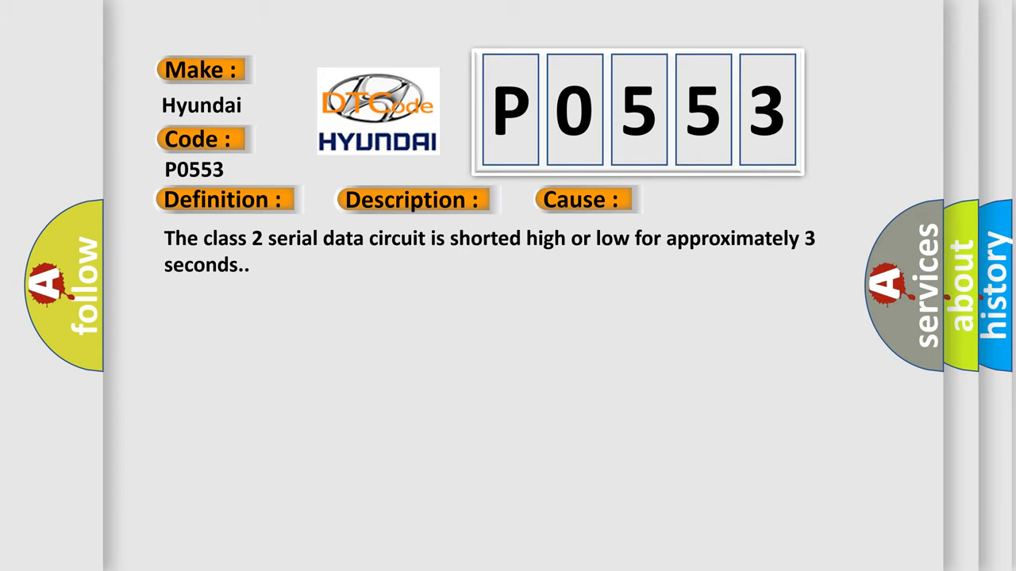